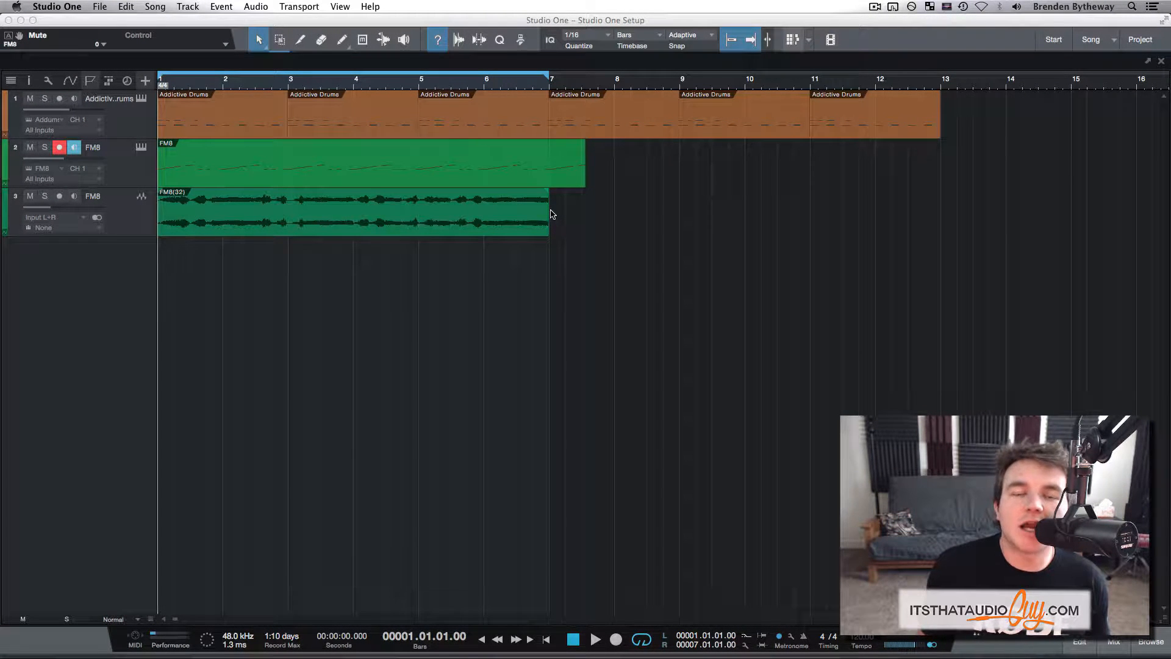
mouse_move(514, 338)
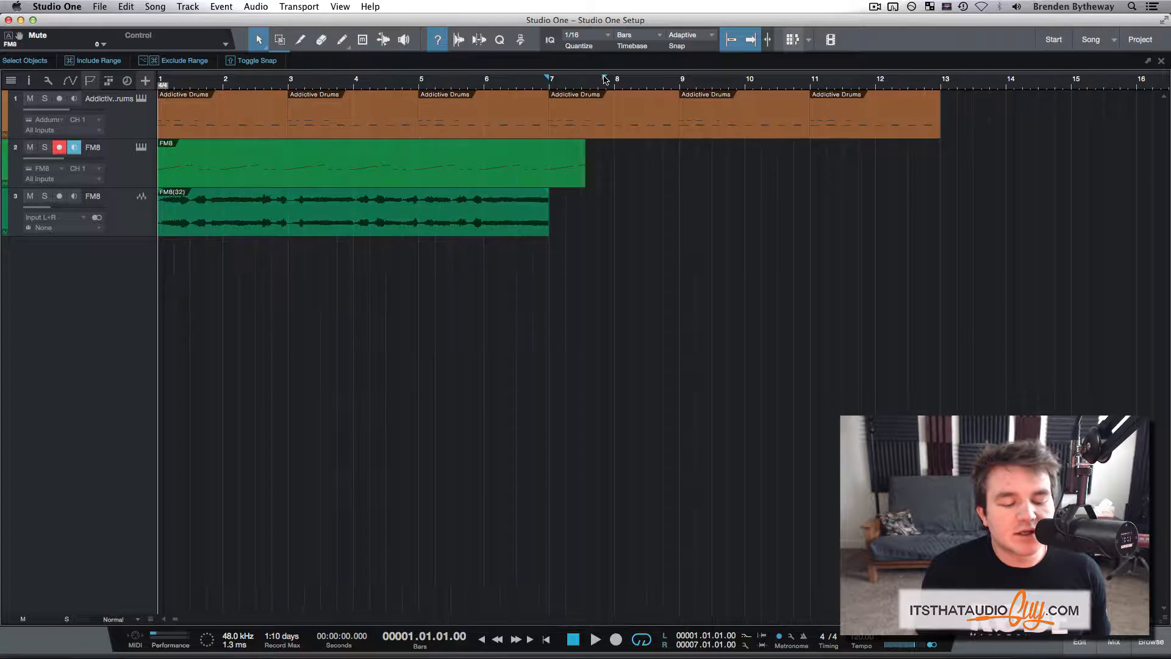
- Show the marker lane and add section markers Verse and PreChrs at bars 2 and 4
drag(269, 79, 617, 78)
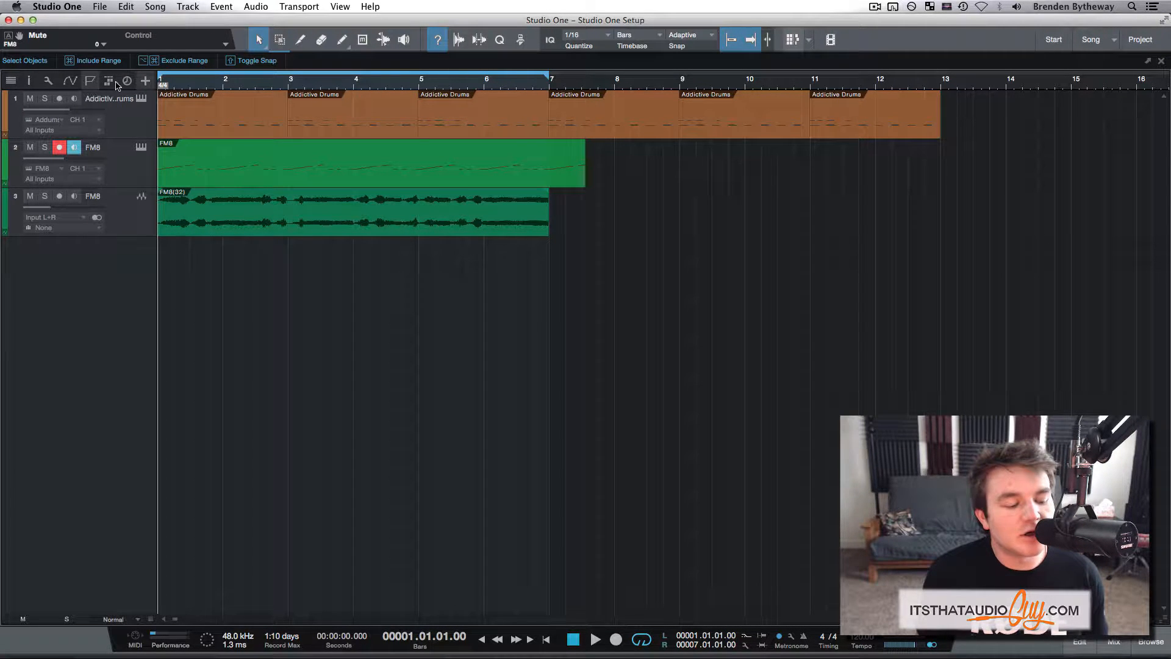
click(90, 81)
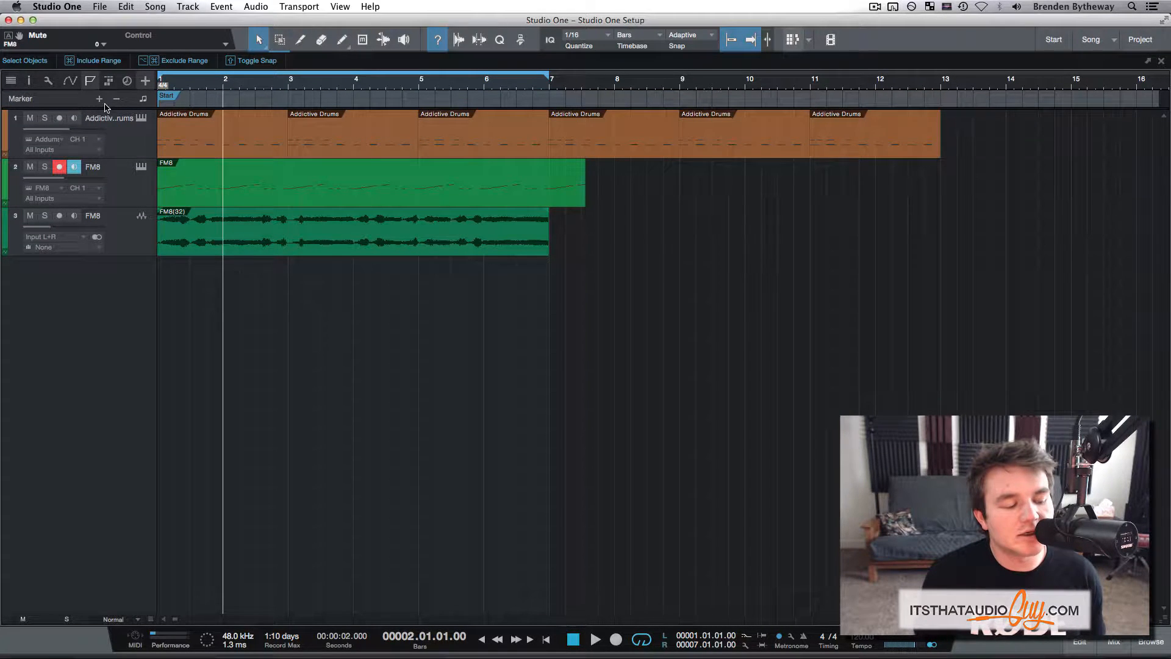
click(99, 99)
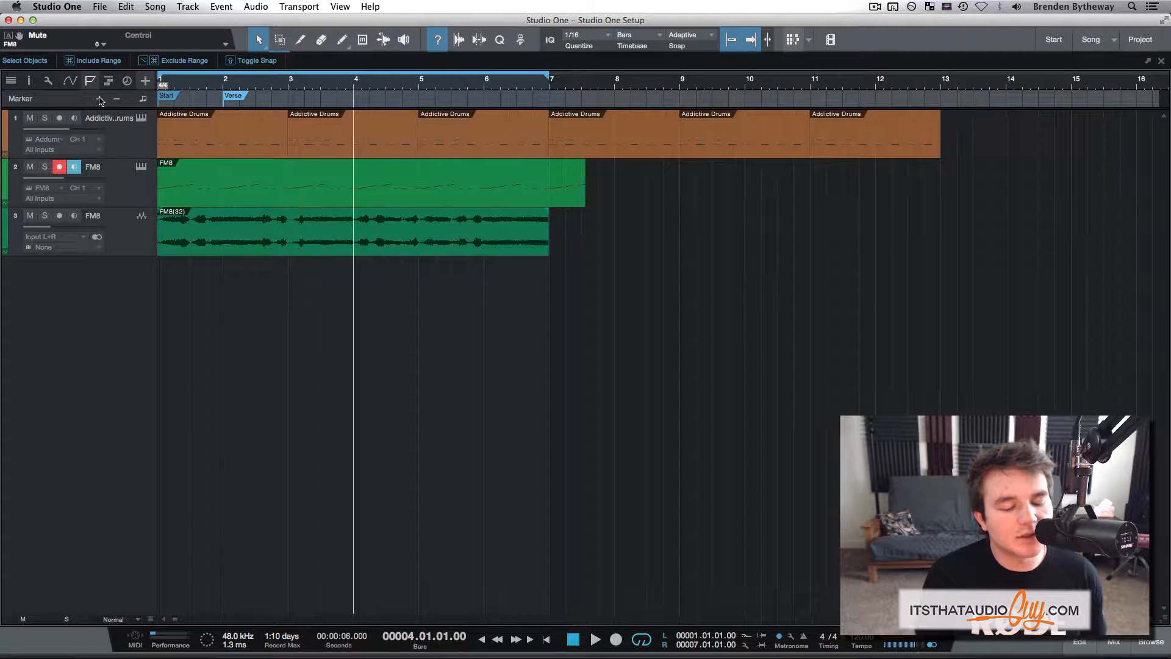
click(97, 99)
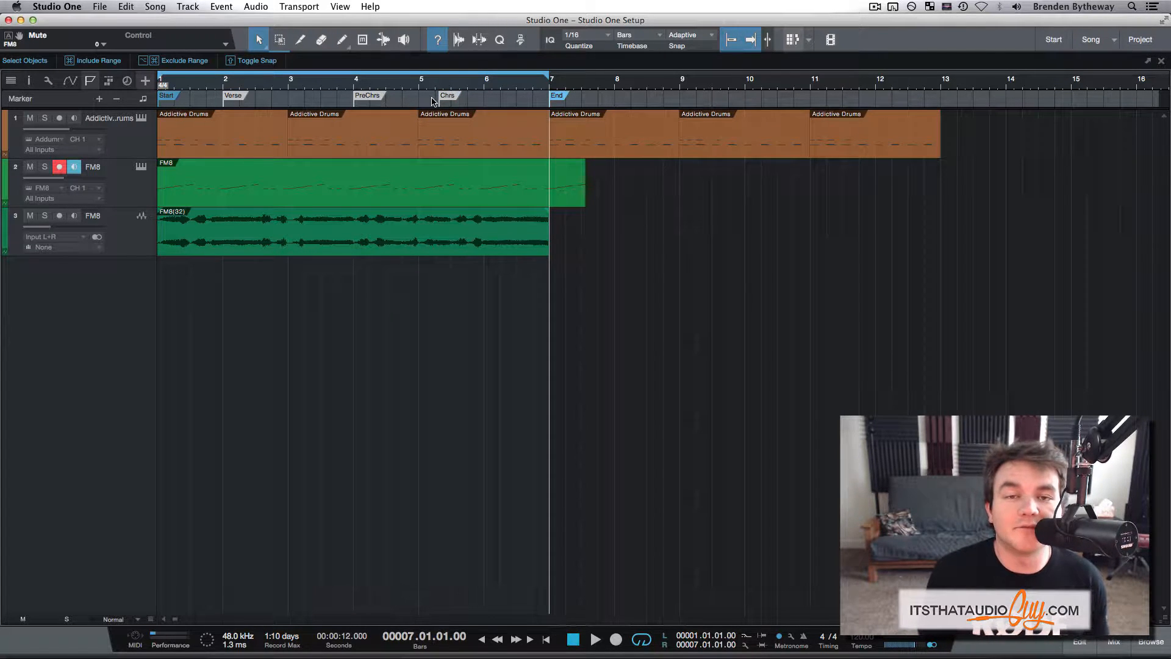
- Add the Chrs marker and move the playback position to Verse 2
click(435, 89)
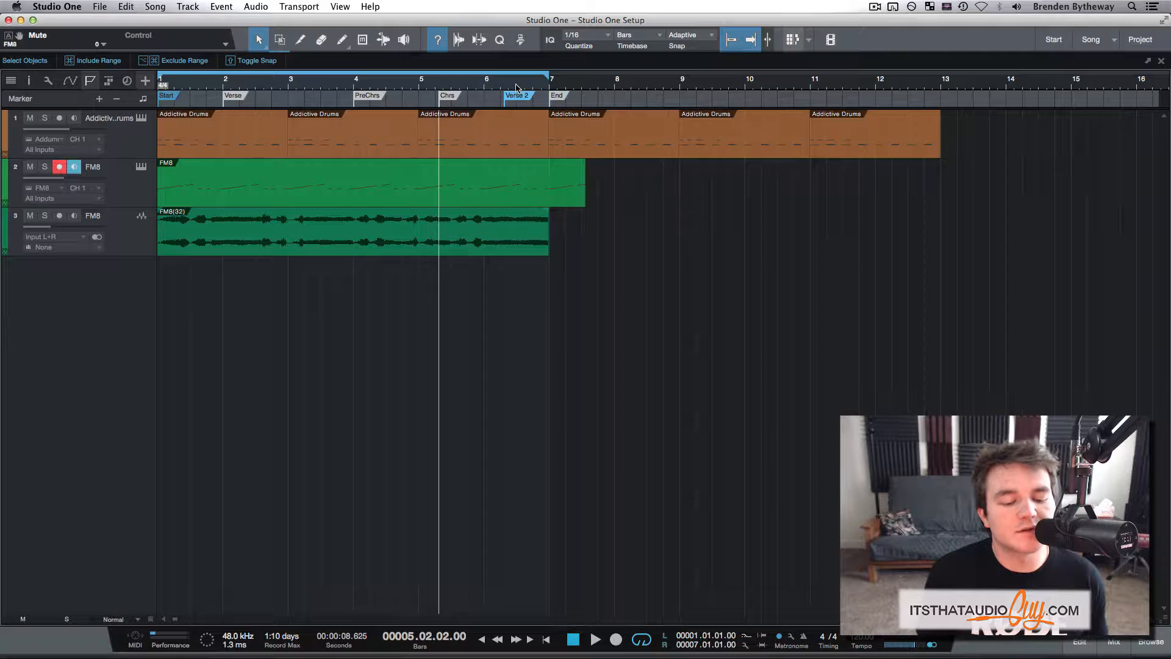
click(514, 85)
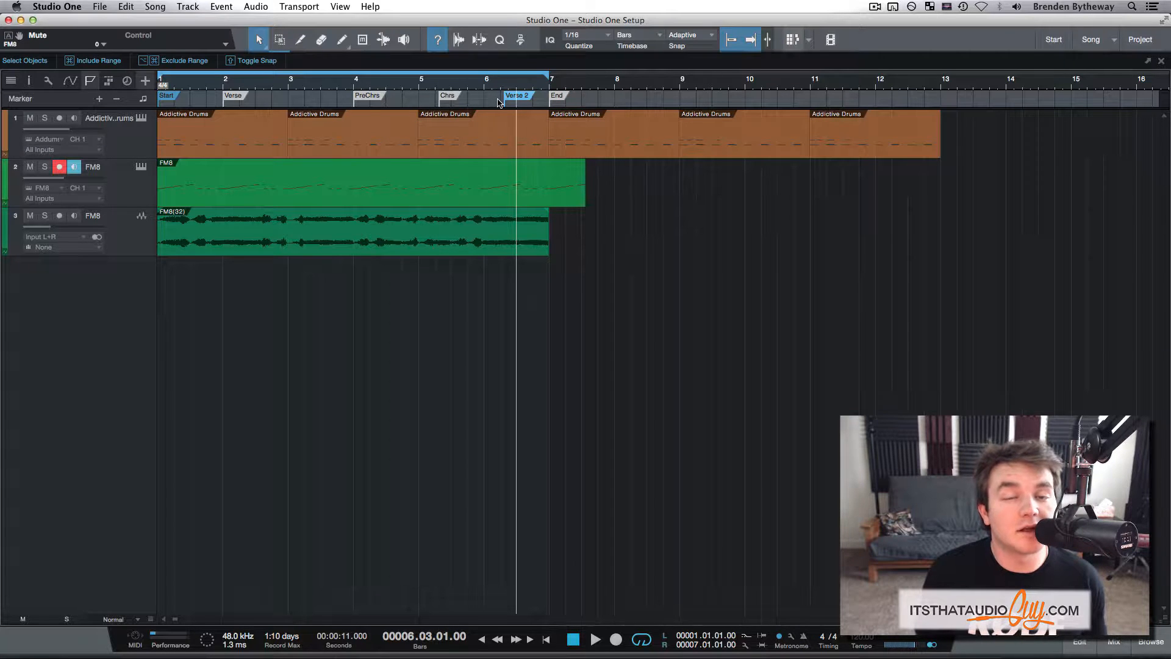
mouse_move(314, 83)
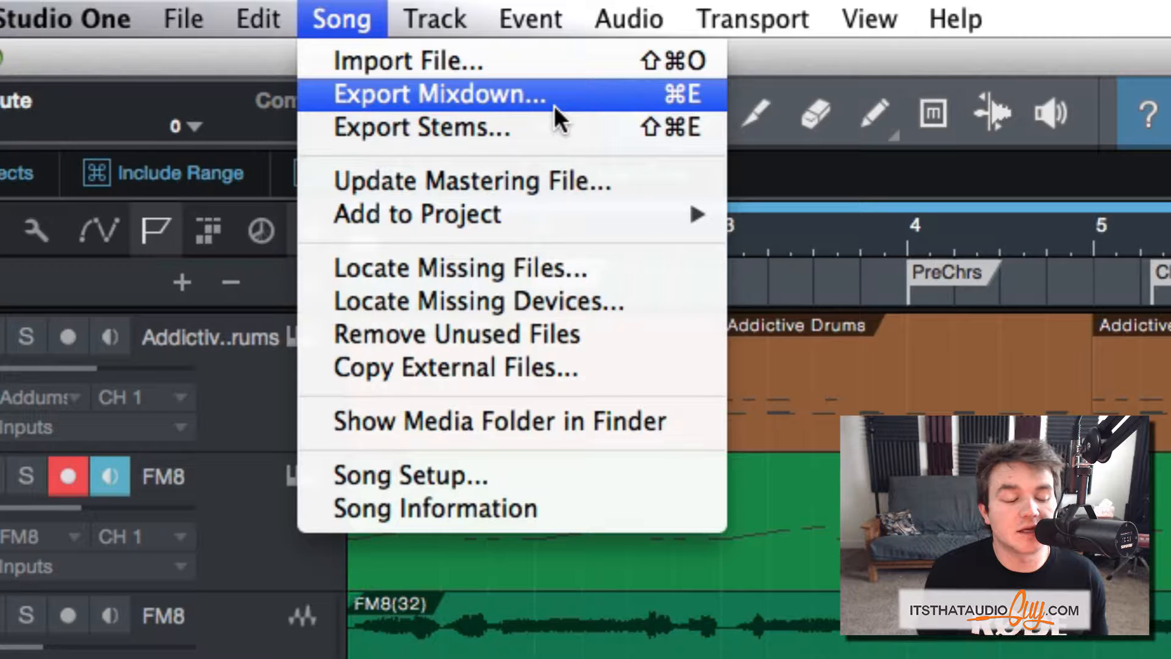
mouse_move(549, 120)
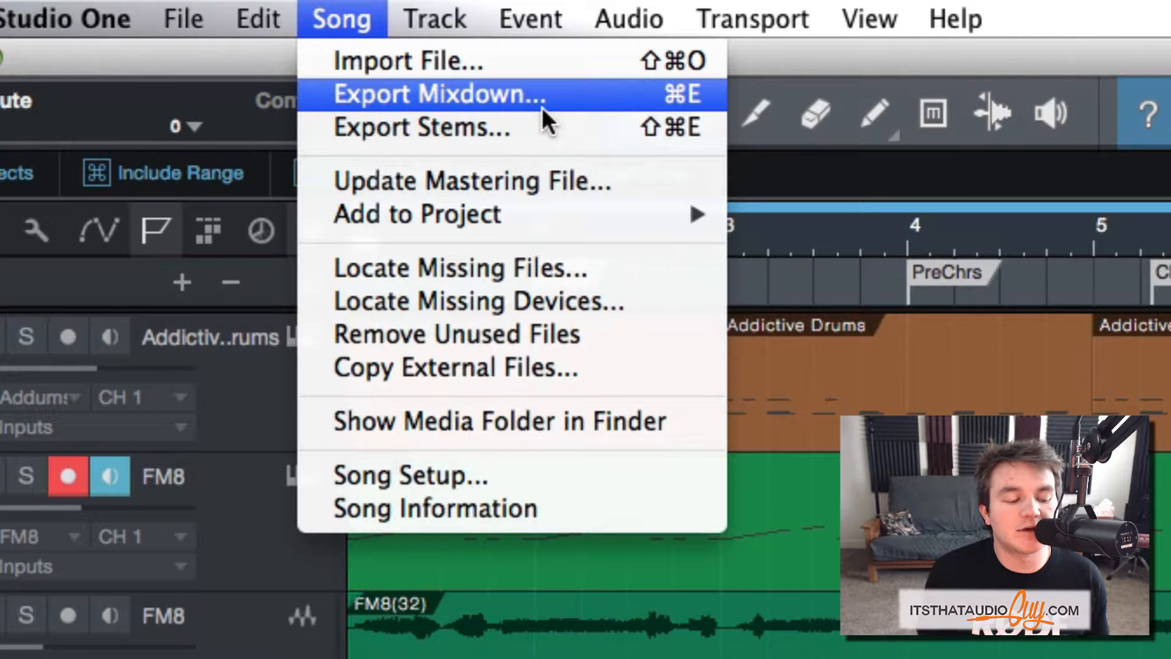
- Start a mixdown export with the filename 'Epic Song'
click(440, 94)
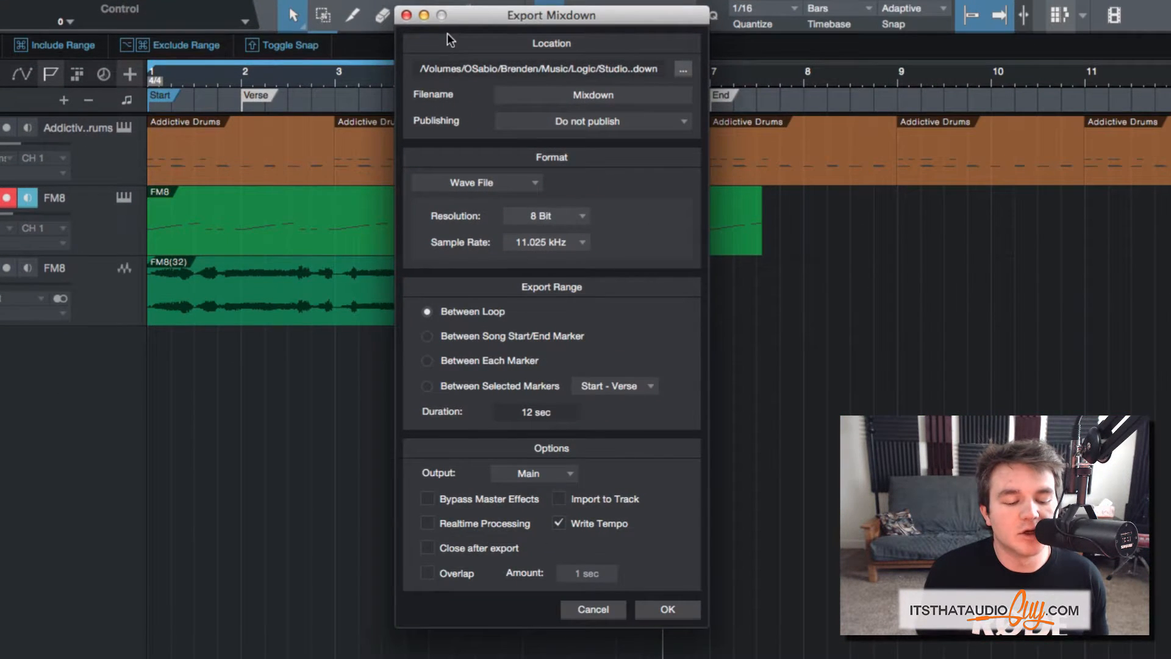
mouse_move(622, 80)
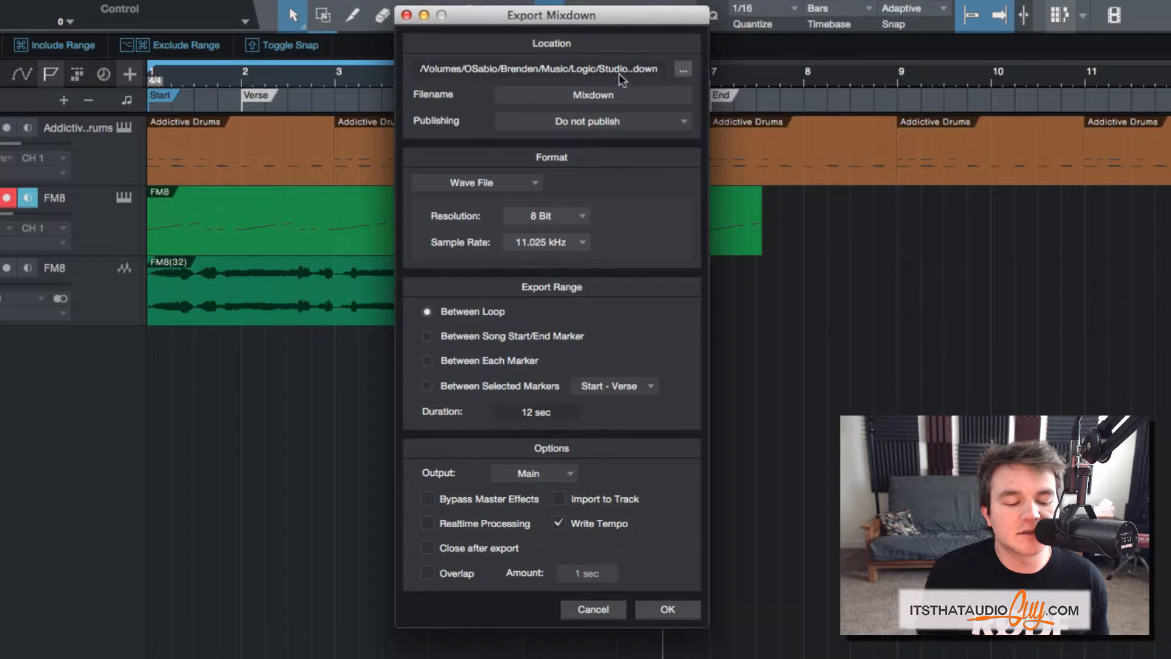
click(680, 68)
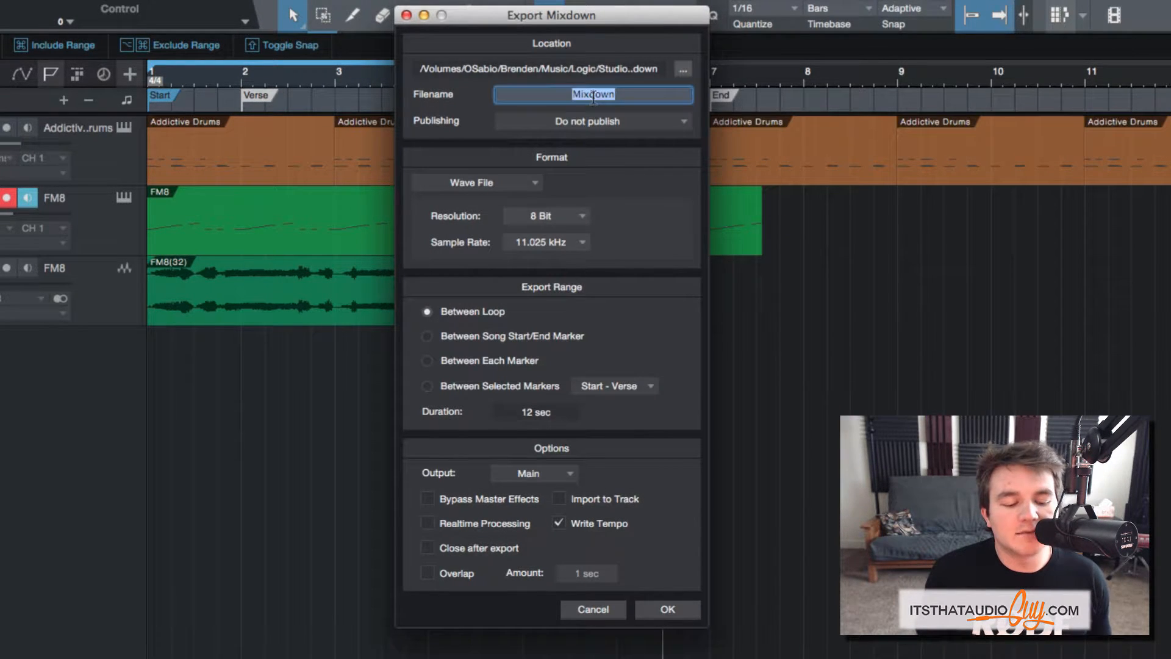
text(Epic Song)
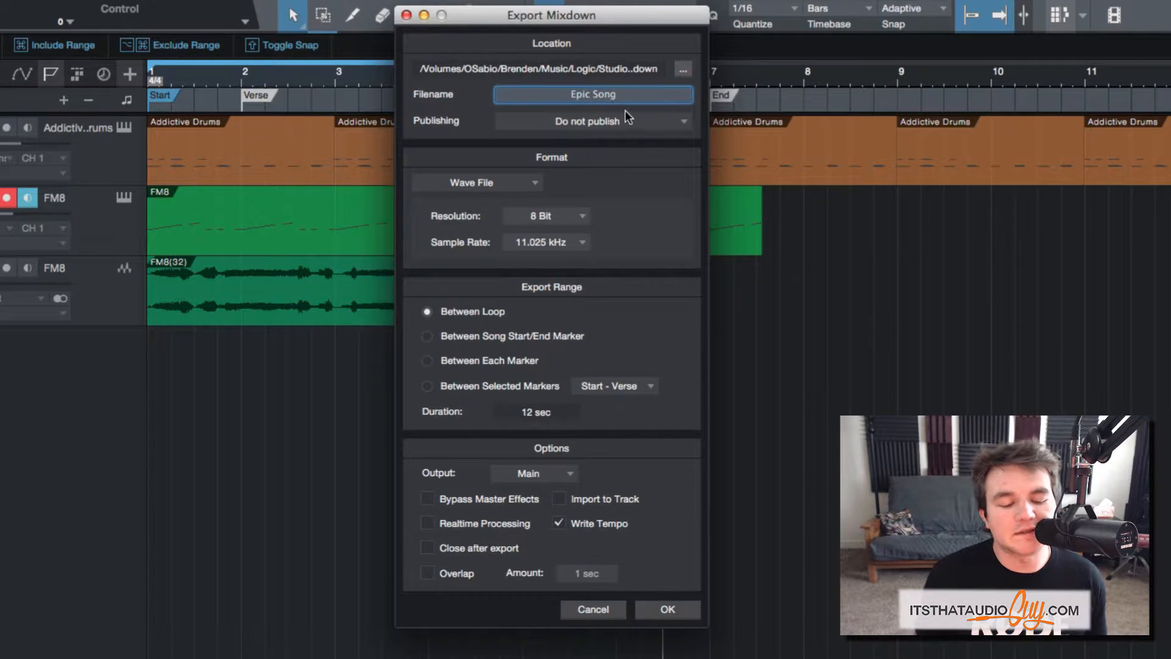
- Keep publishing at Do not publish and set resolution to 24 Bit
click(593, 121)
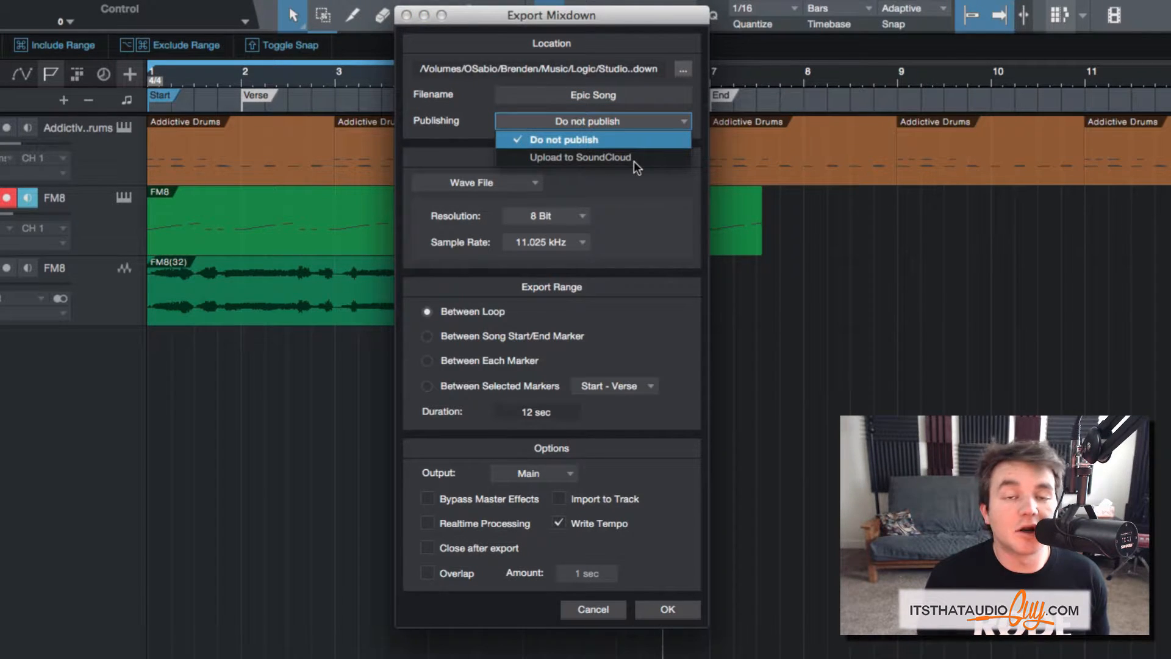
click(562, 139)
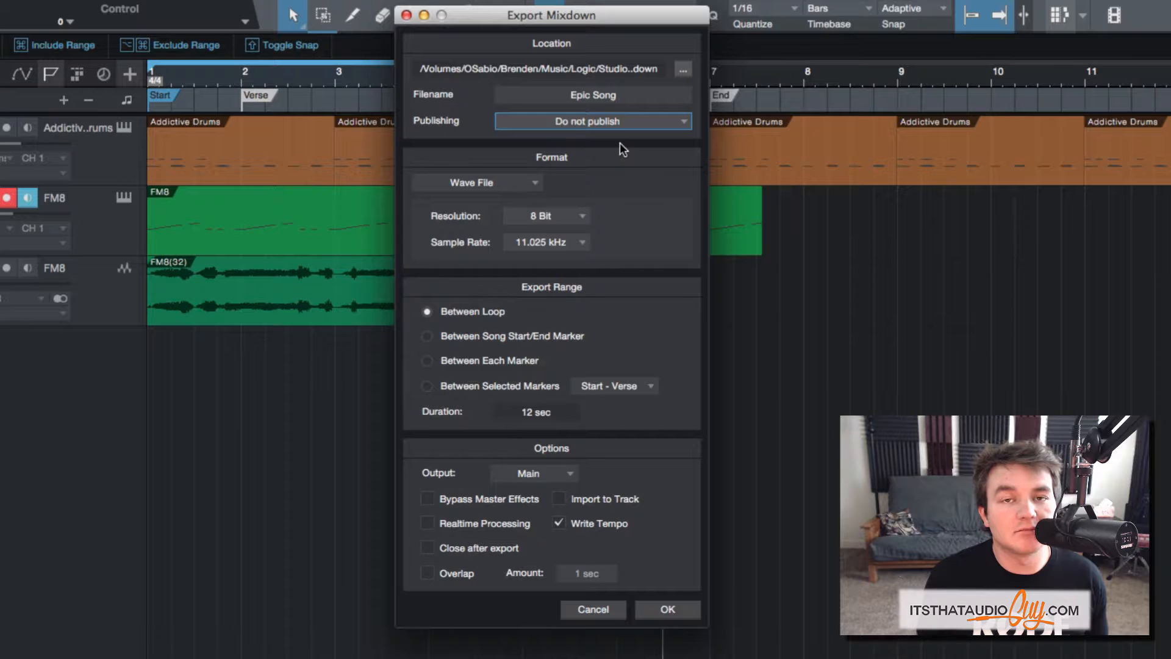
click(476, 182)
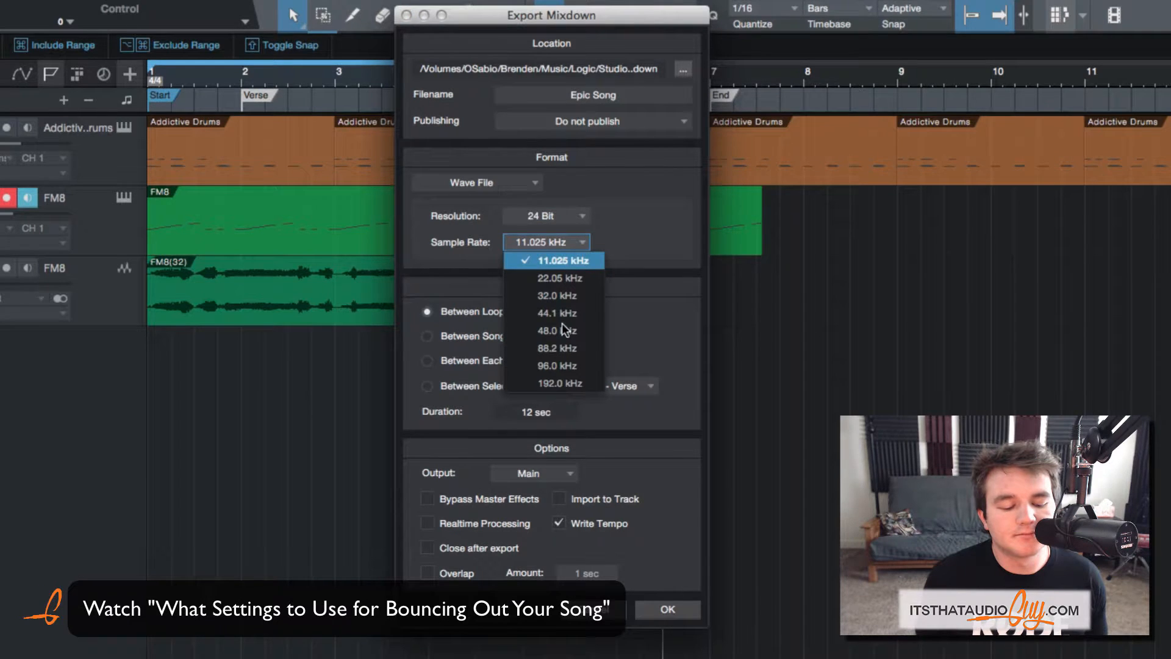
- Set sample rate to 44.1 kHz and range Between Song Start/End Marker (5:00 min)
click(556, 313)
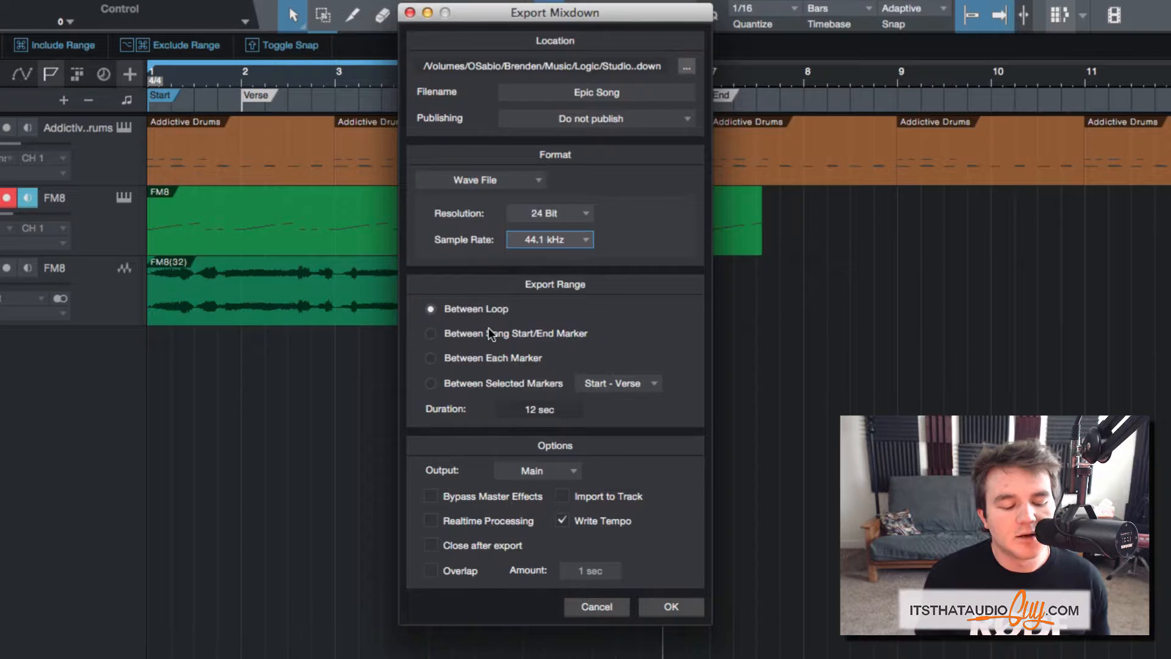
click(430, 333)
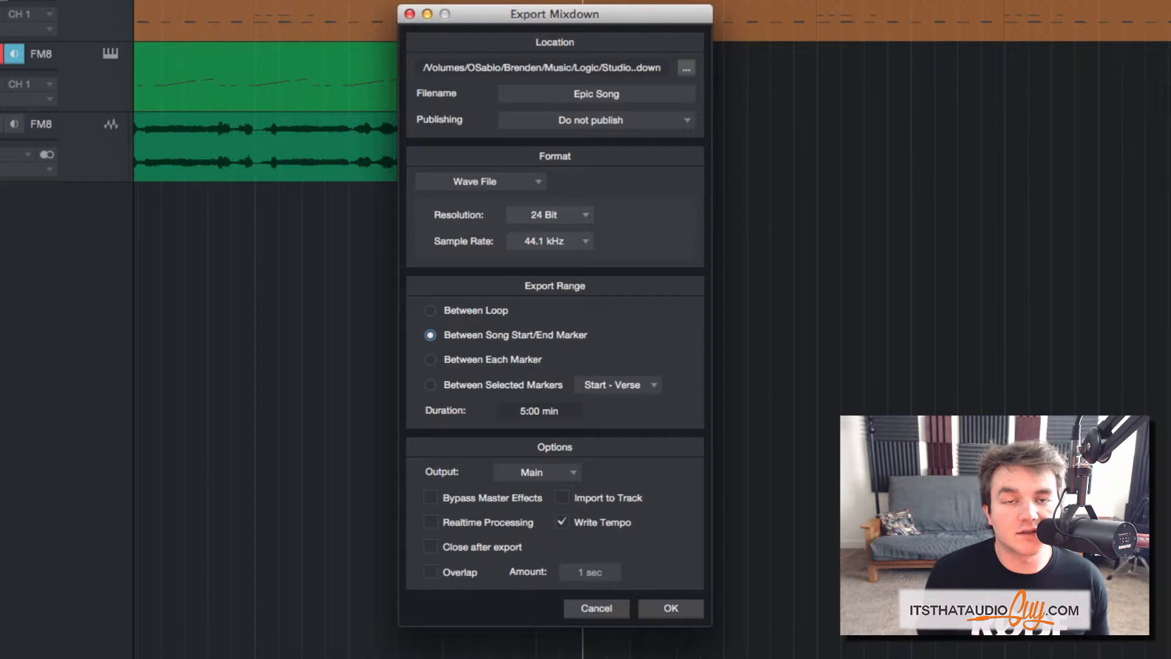
mouse_move(548, 338)
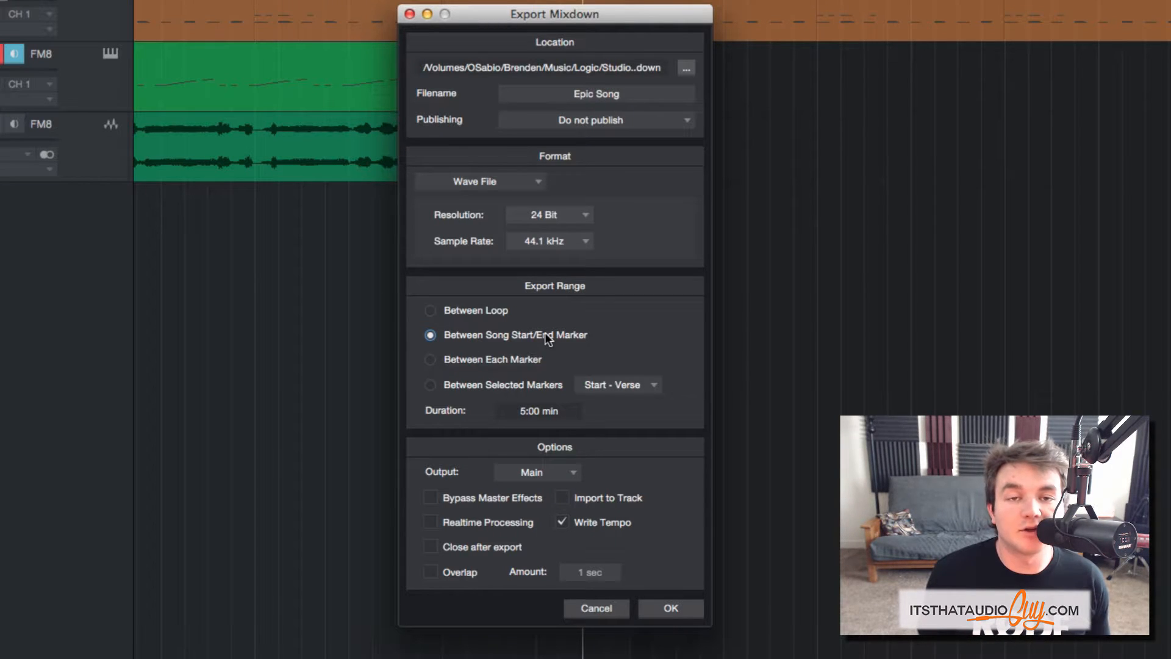
mouse_move(638, 422)
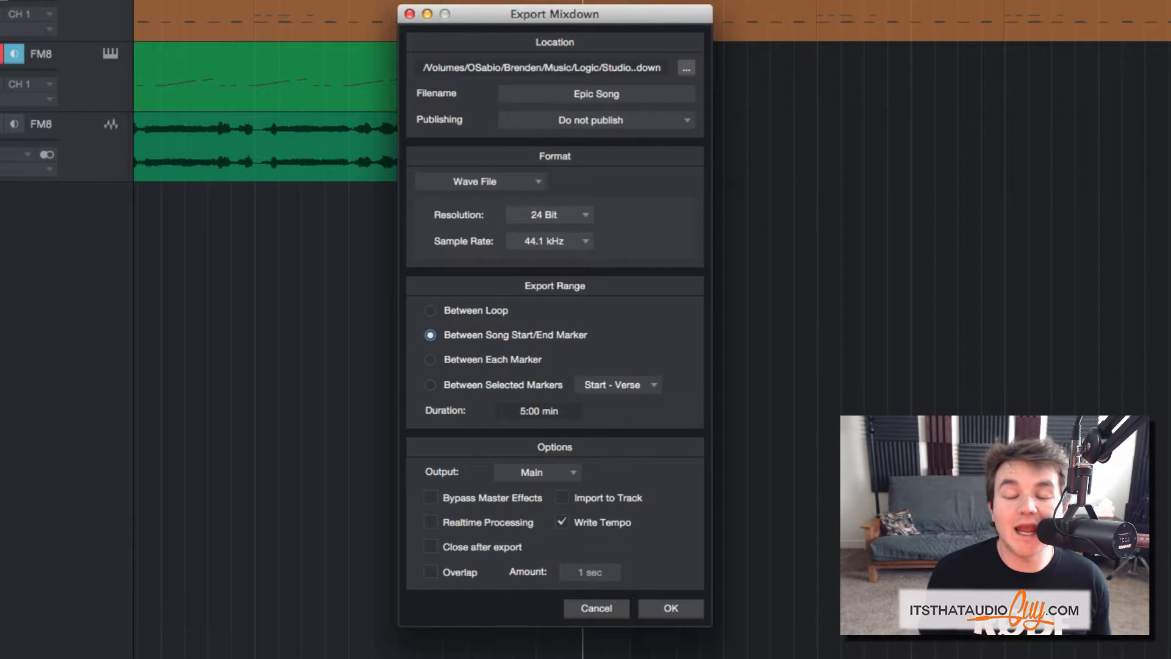
mouse_move(744, 247)
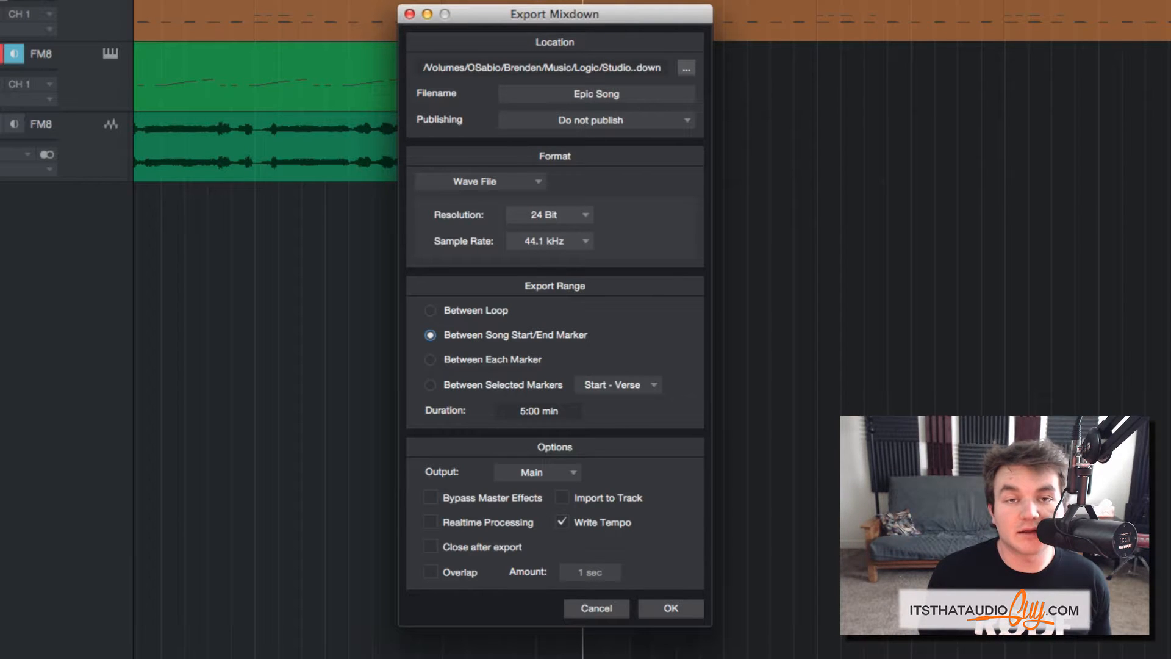
mouse_move(455, 365)
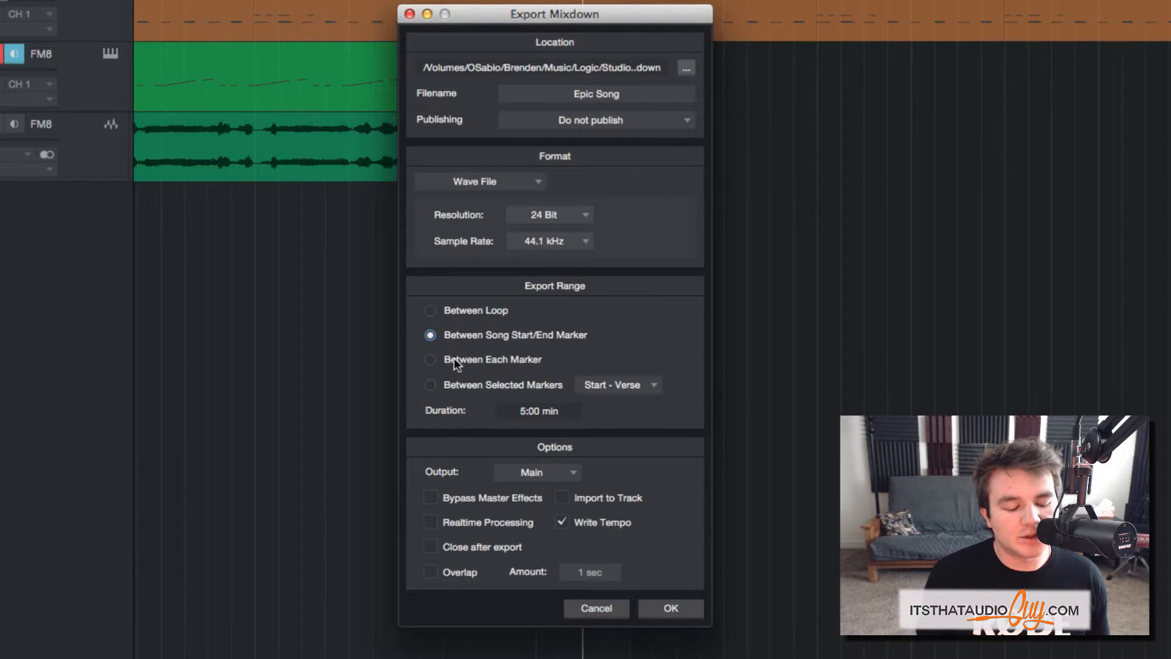
- Set the export range to Between Selected Markers, Chrs – Verse 2
click(431, 359)
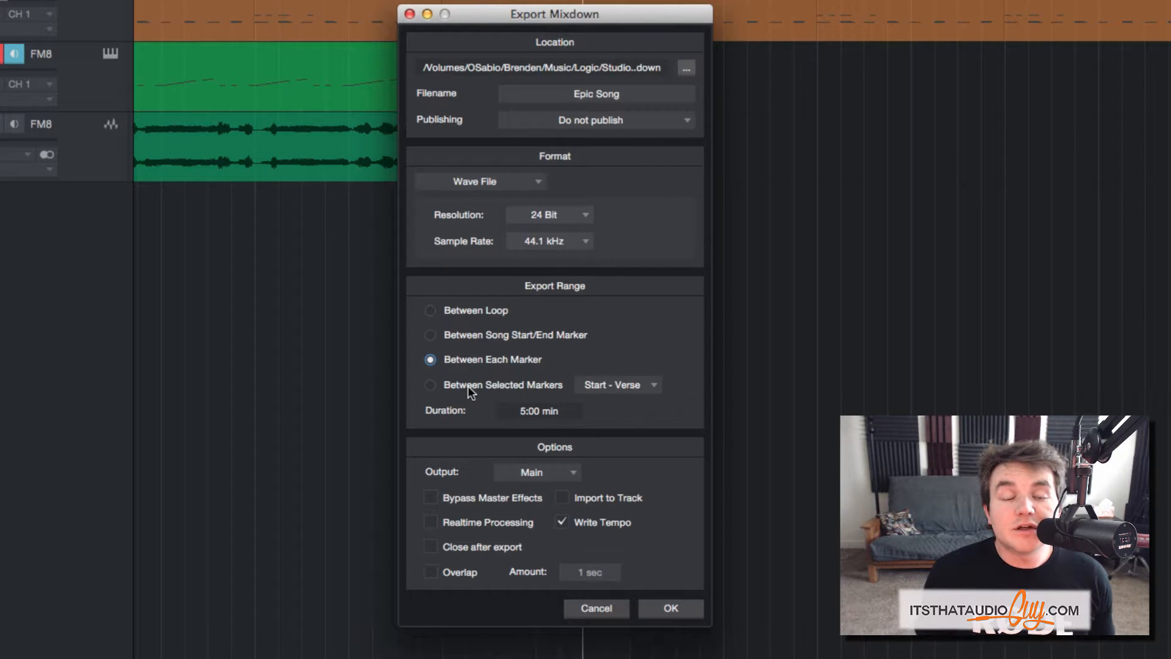
click(617, 384)
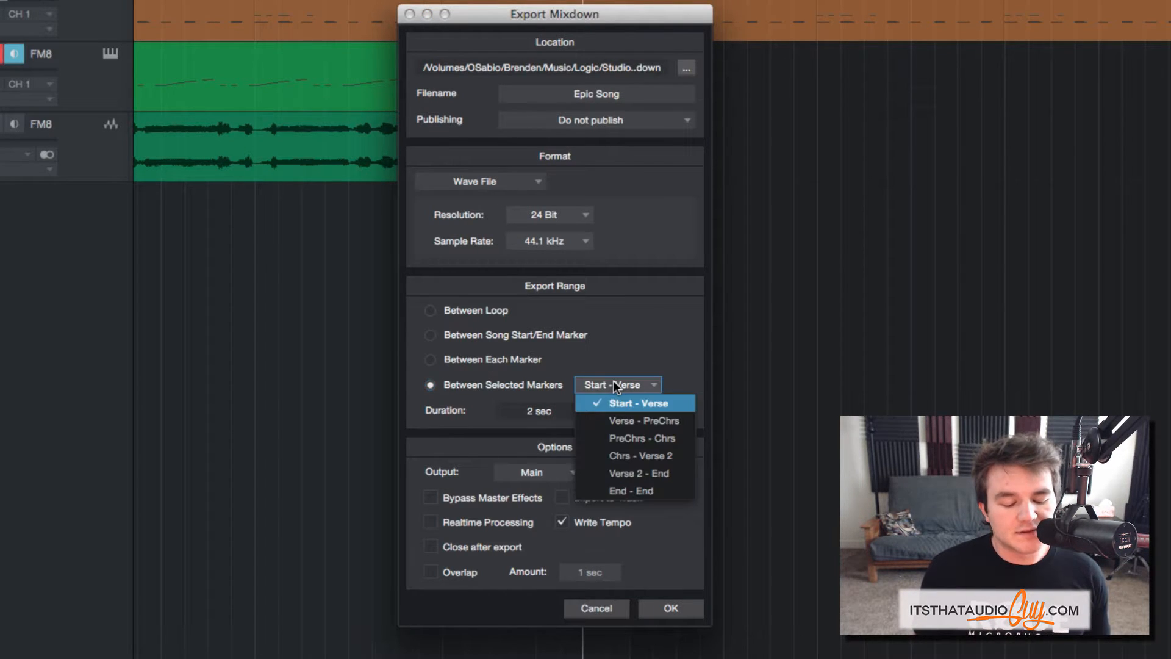
click(638, 455)
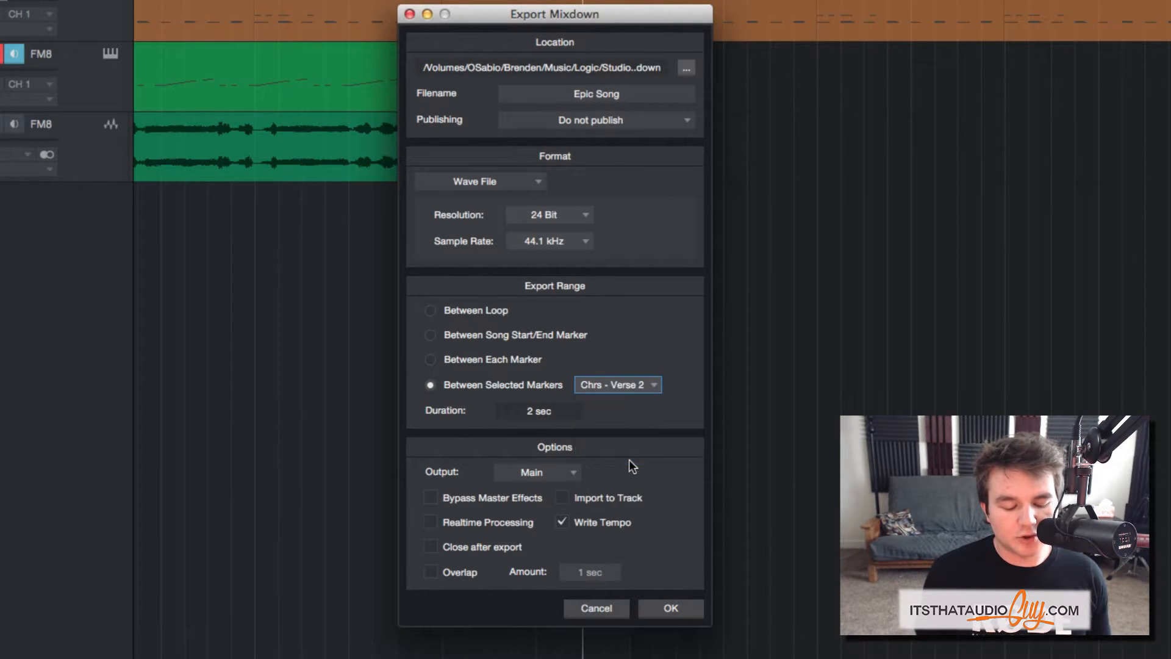
mouse_move(577, 408)
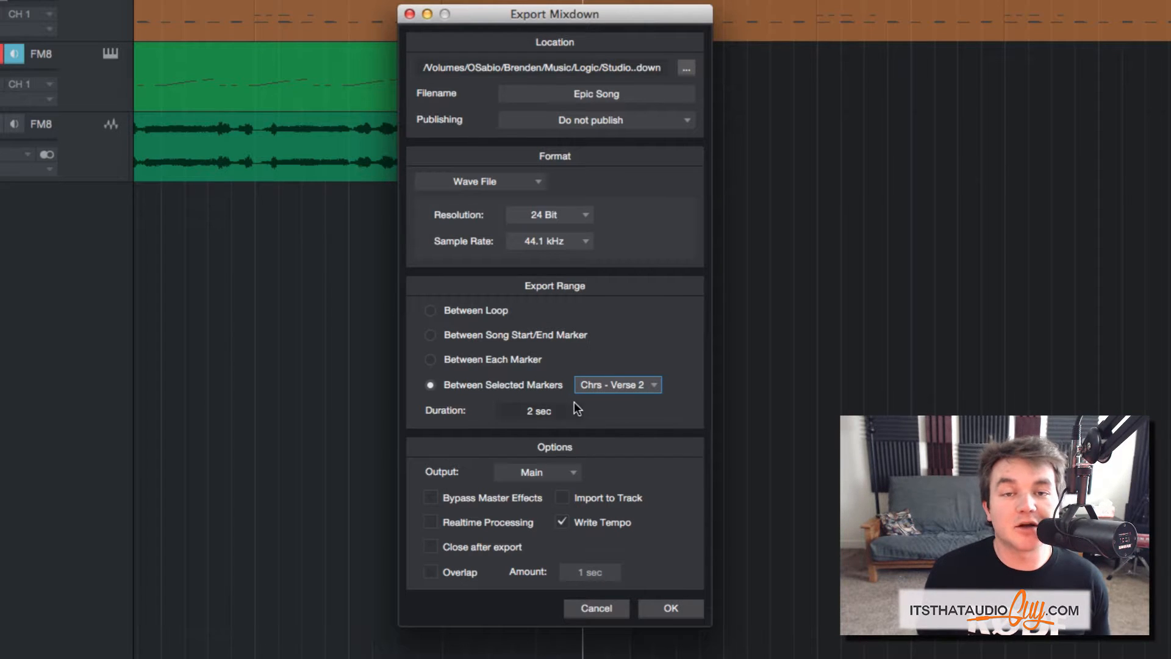
mouse_move(575, 394)
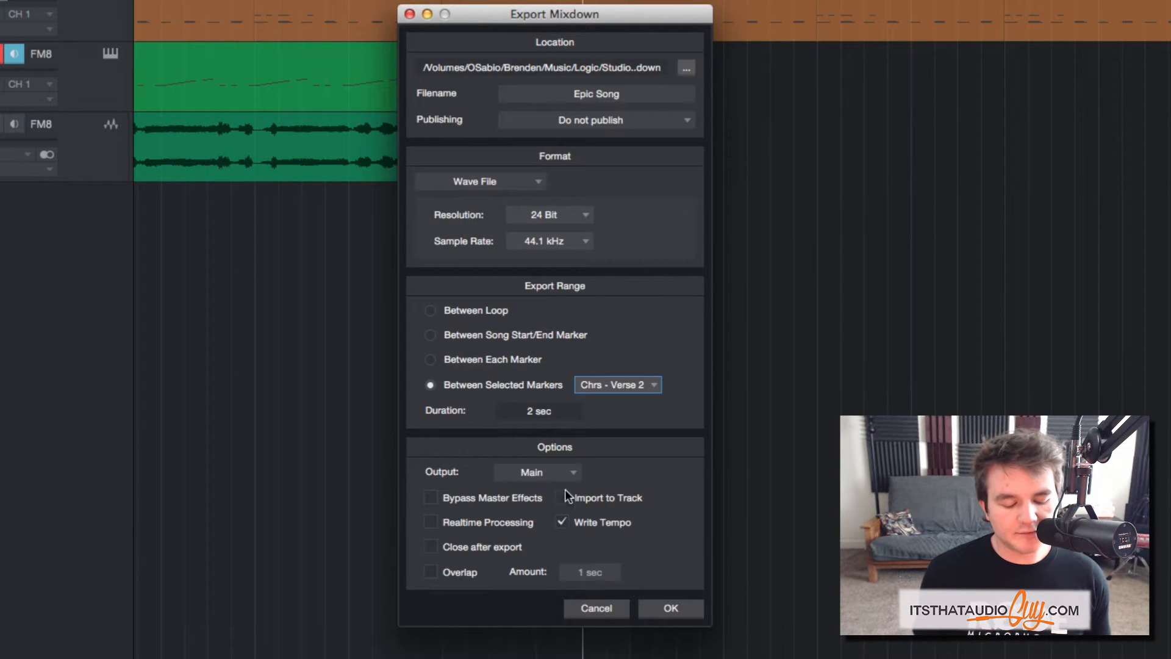
- Confirm output Main and render the Epic Song mixdown with OK
click(536, 471)
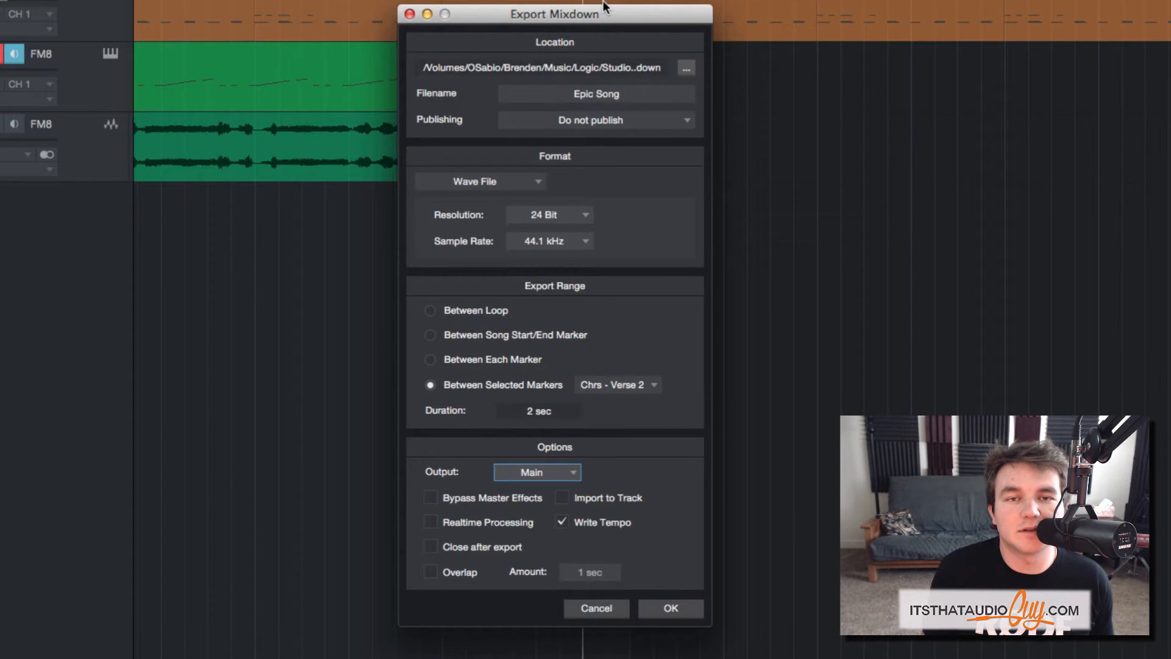
mouse_move(492, 524)
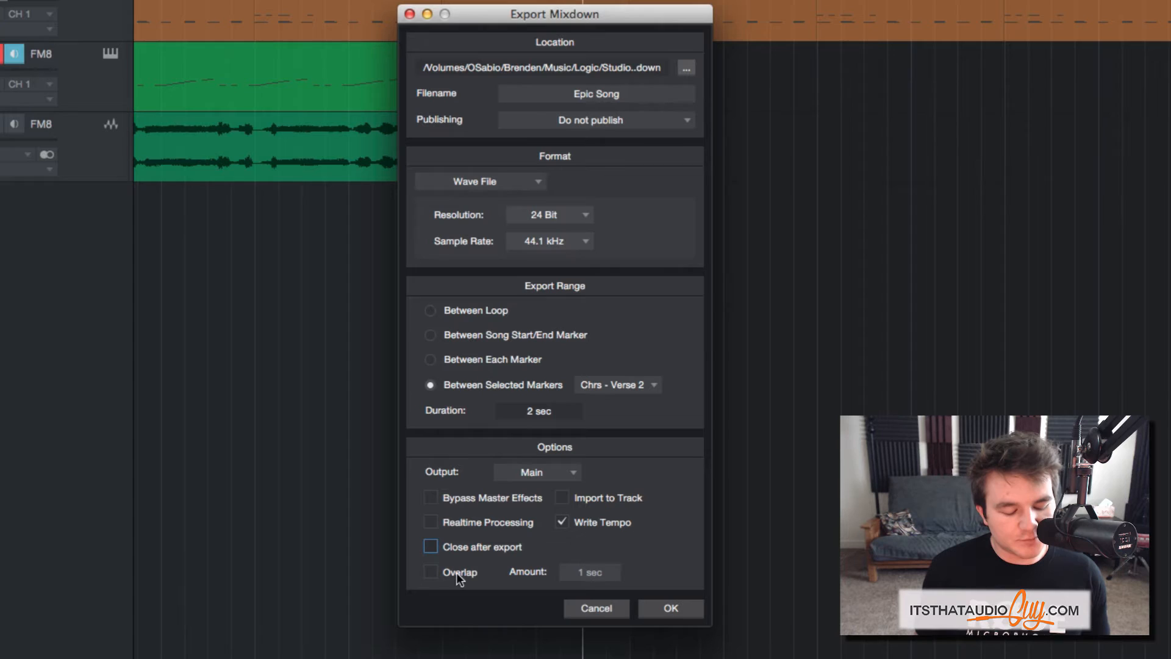
mouse_move(564, 601)
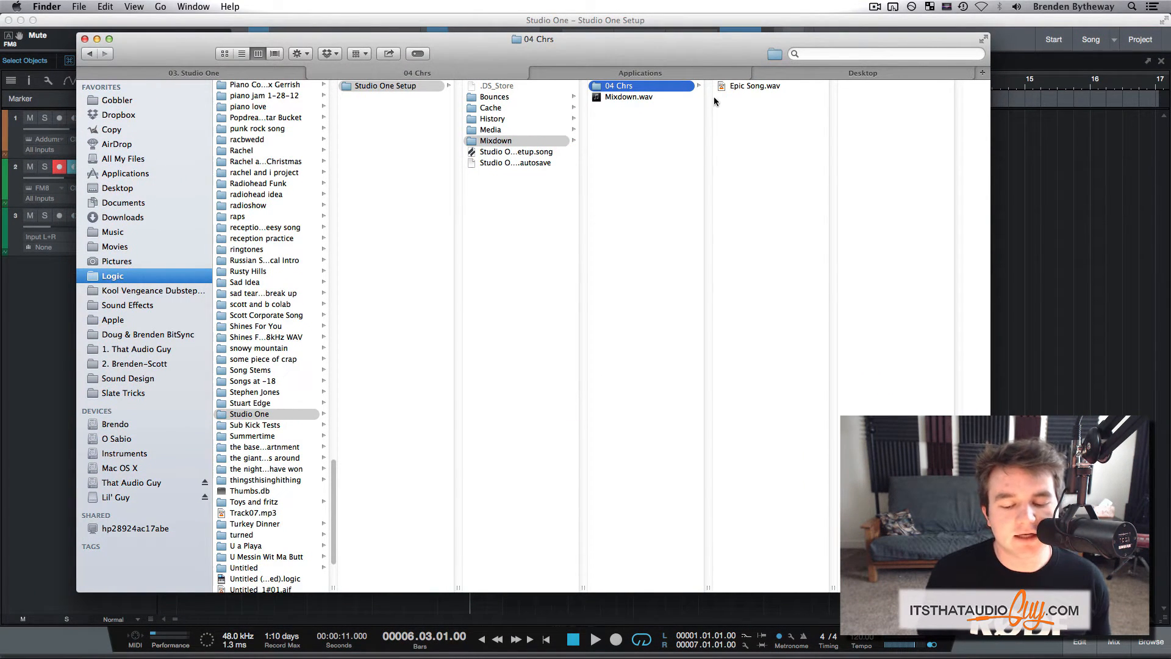
- Select Epic Song.wav in 04 Chrs, preview it with Quick Look, then close the preview
click(756, 86)
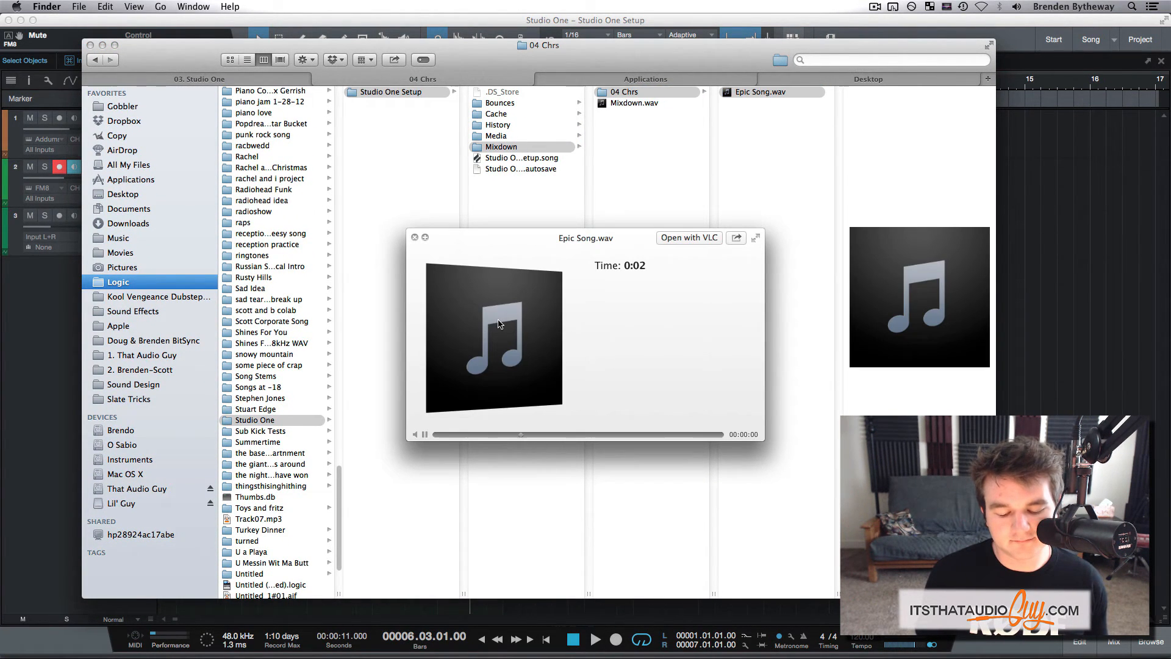
click(415, 238)
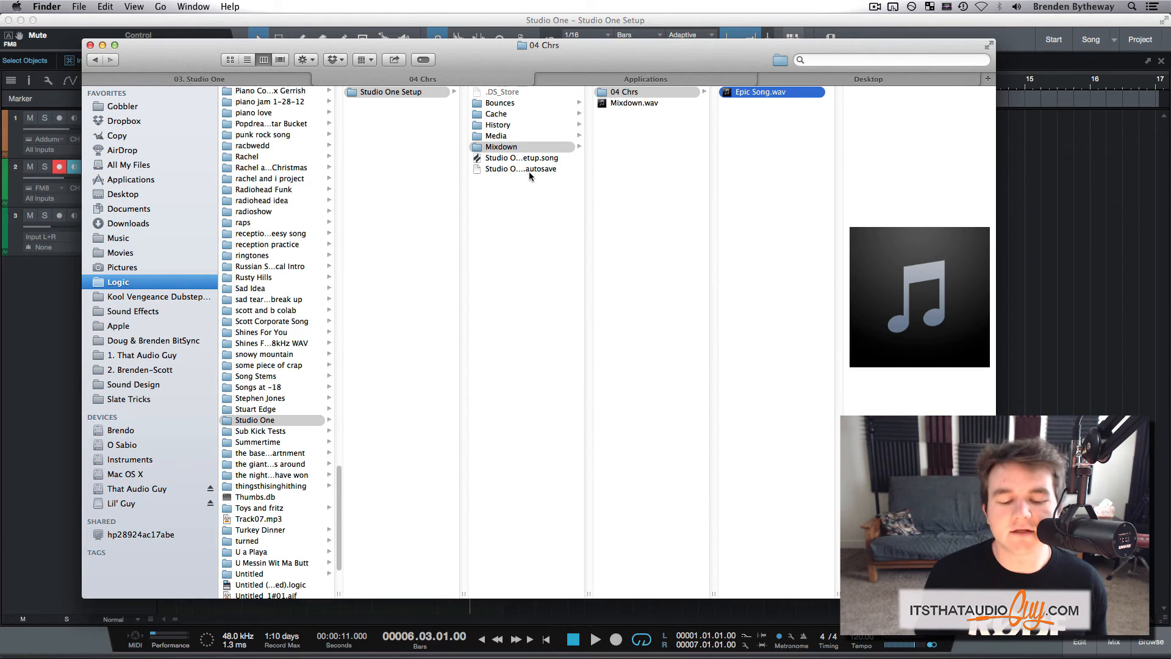